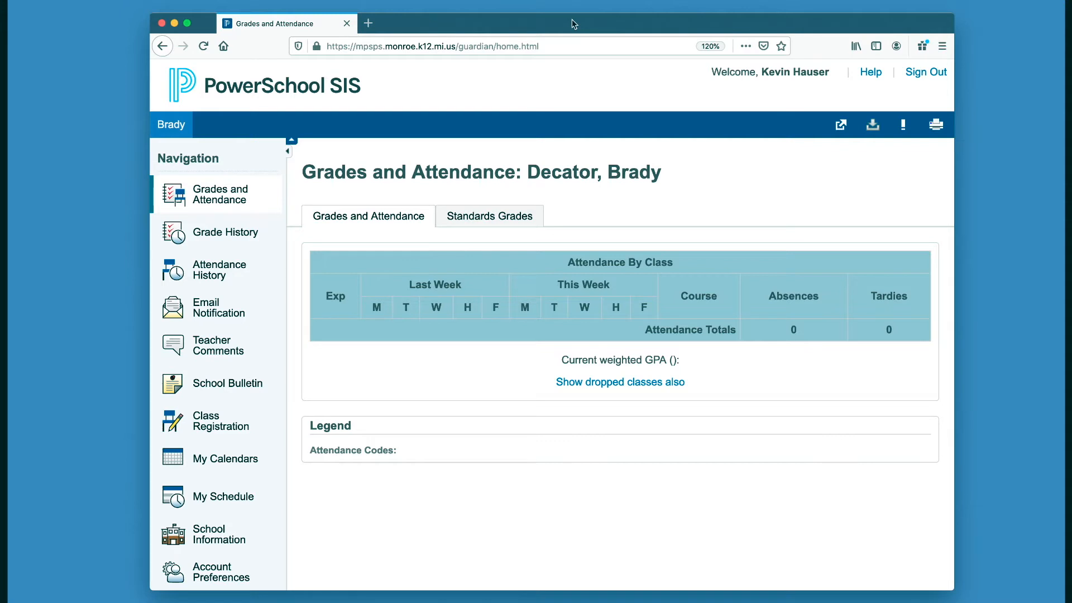
pyautogui.moveTo(341, 214)
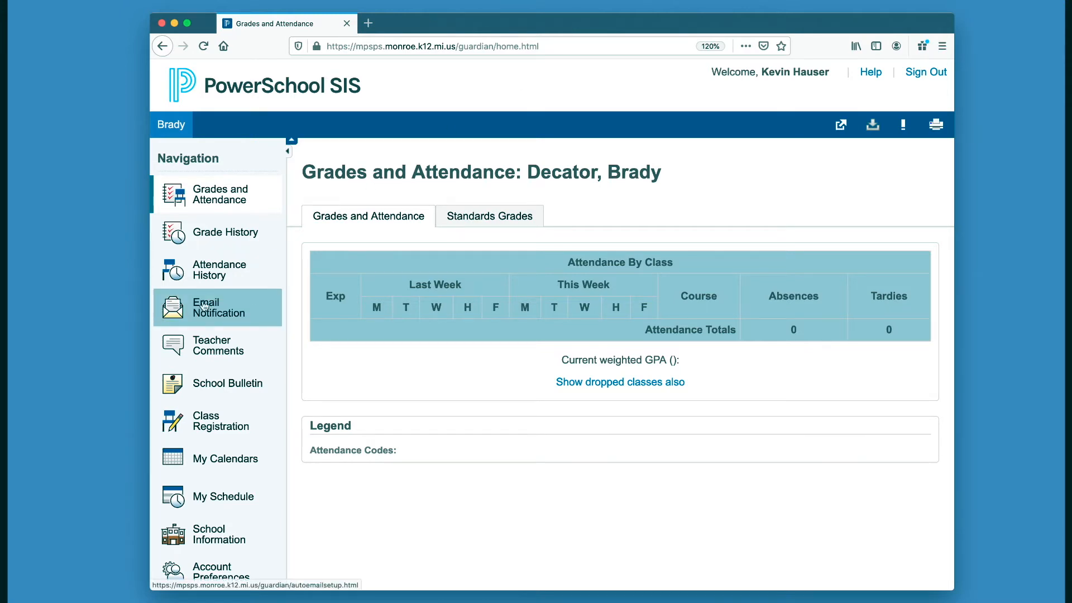
# Open the Email Notification page and scroll to the frequency and extra email options.
pyautogui.click(220, 307)
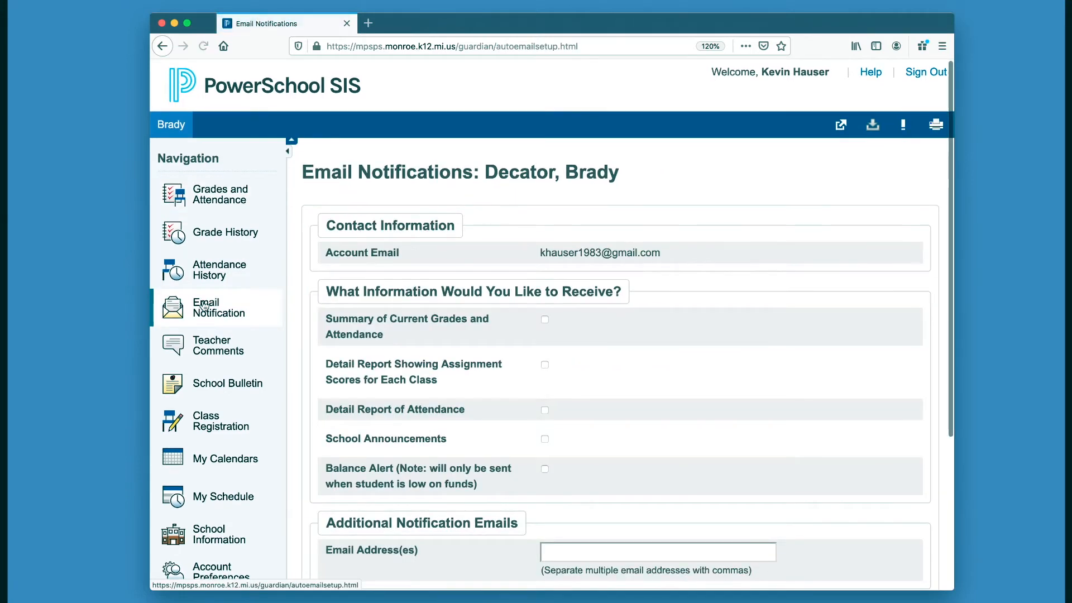
pyautogui.scroll(-3)
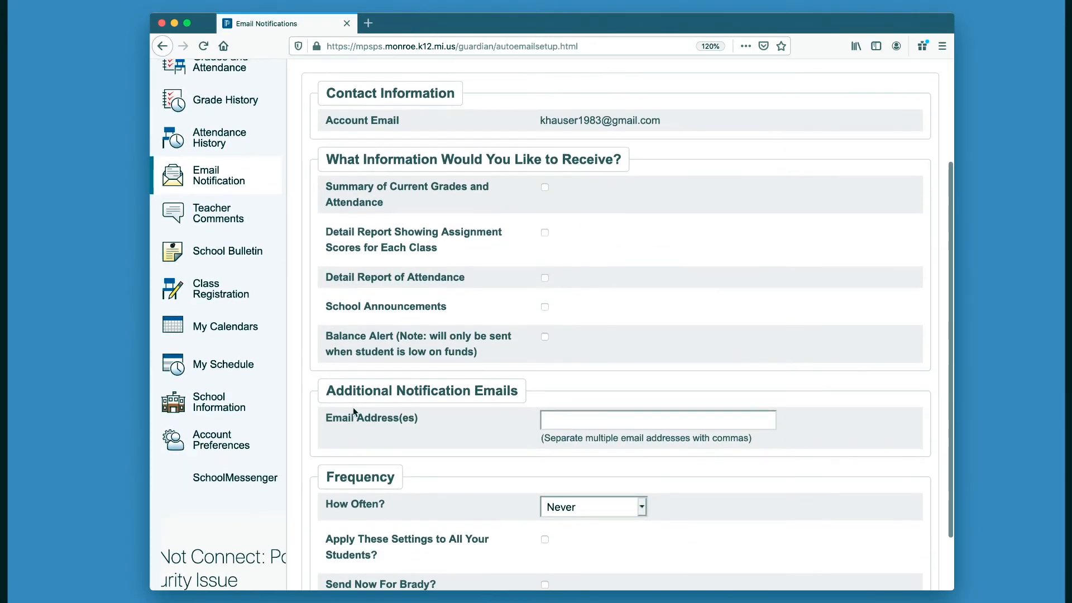
pyautogui.moveTo(357, 189)
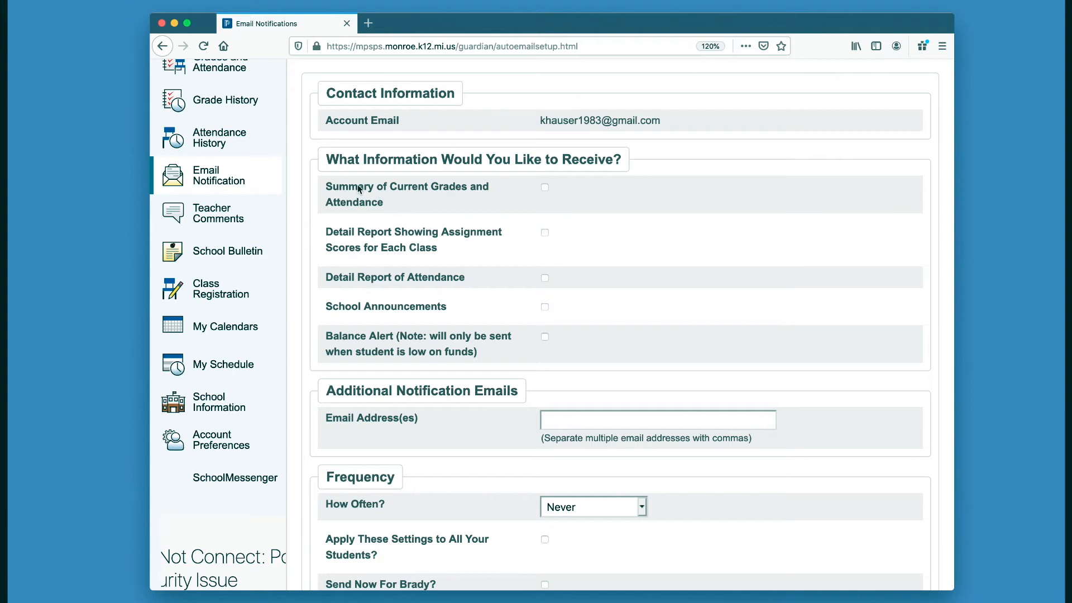
pyautogui.moveTo(445, 189)
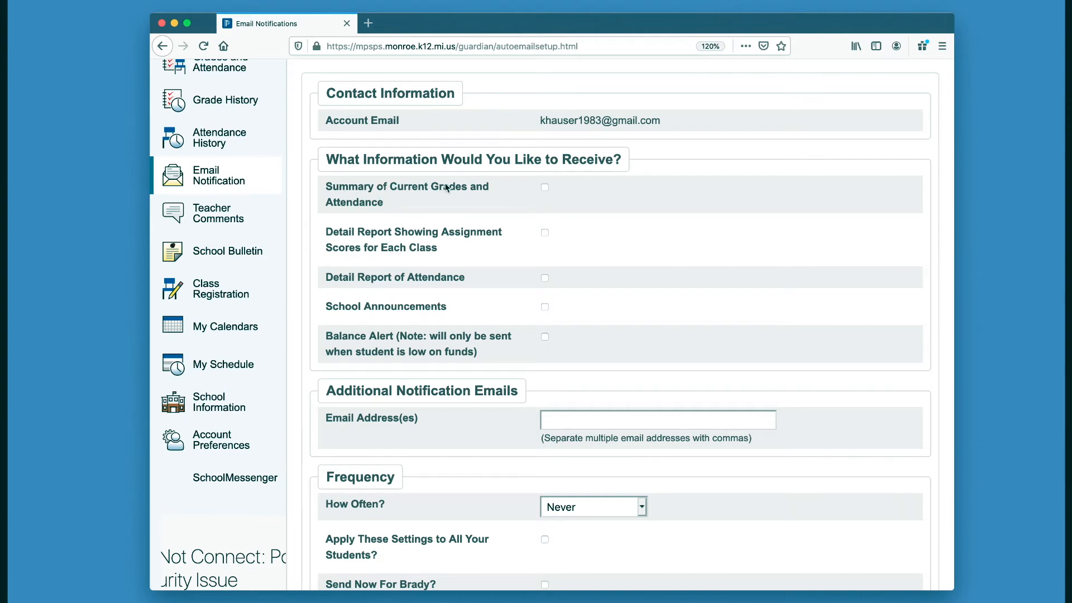
pyautogui.moveTo(402, 235)
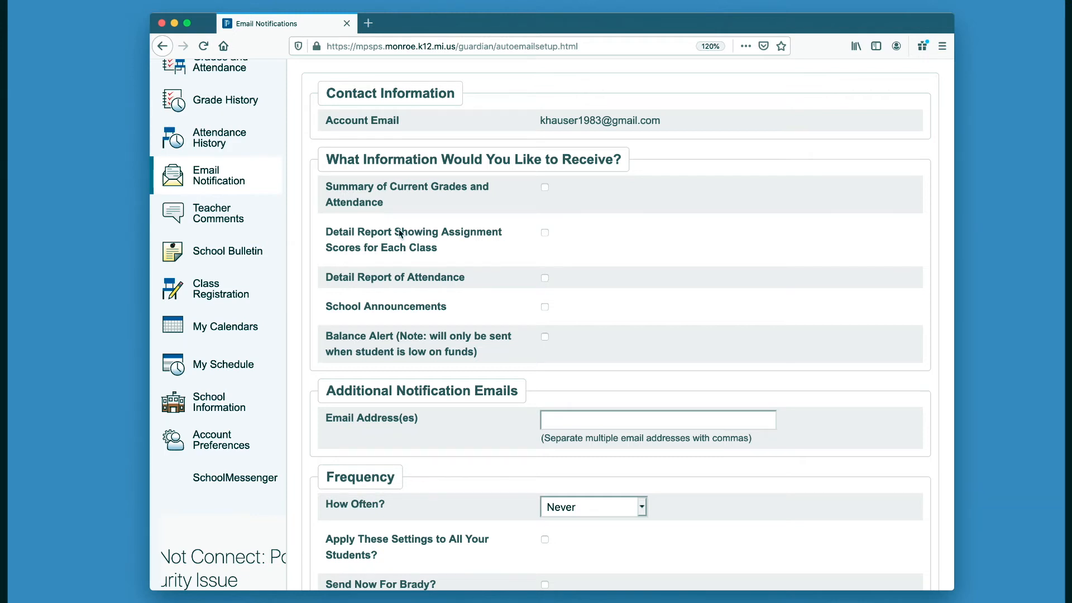
pyautogui.moveTo(375, 281)
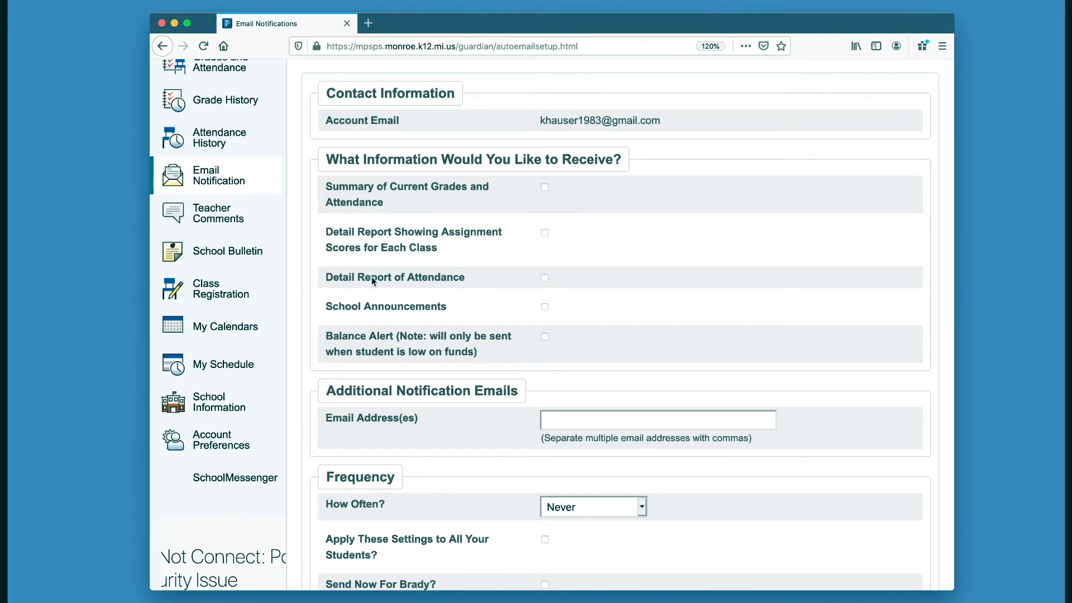
pyautogui.moveTo(326, 335)
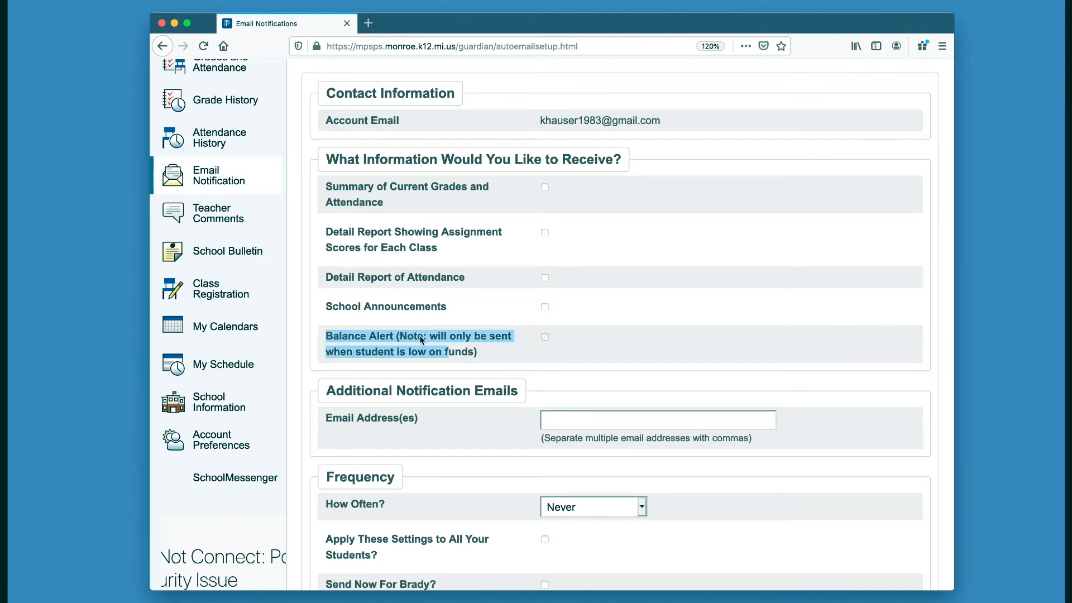
# Try the additional email field and frequency list, then leave Apply to all students unchecked.
pyautogui.click(544, 336)
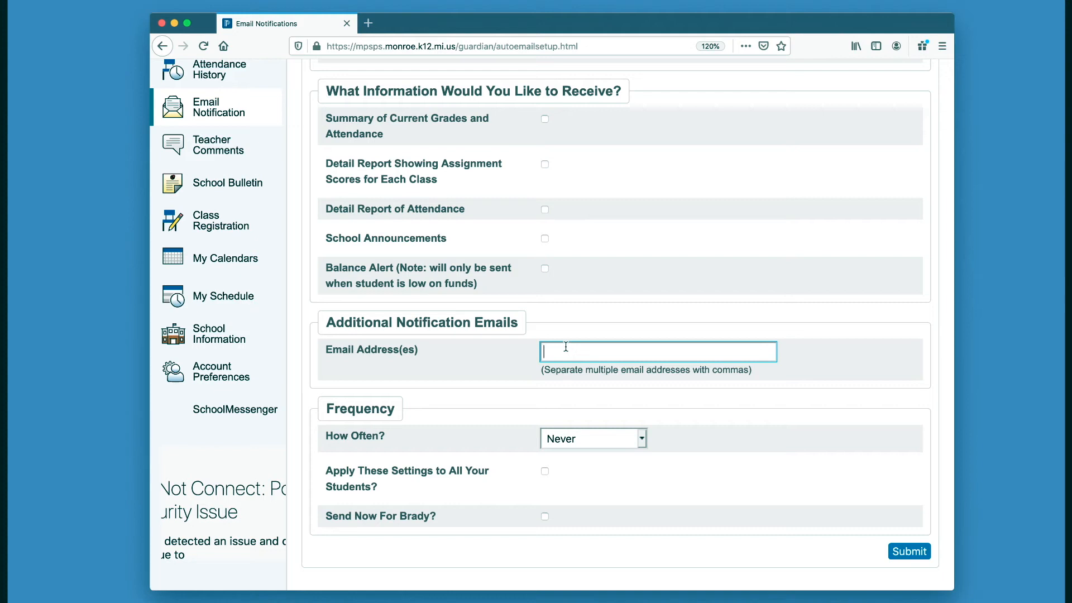
pyautogui.click(592, 439)
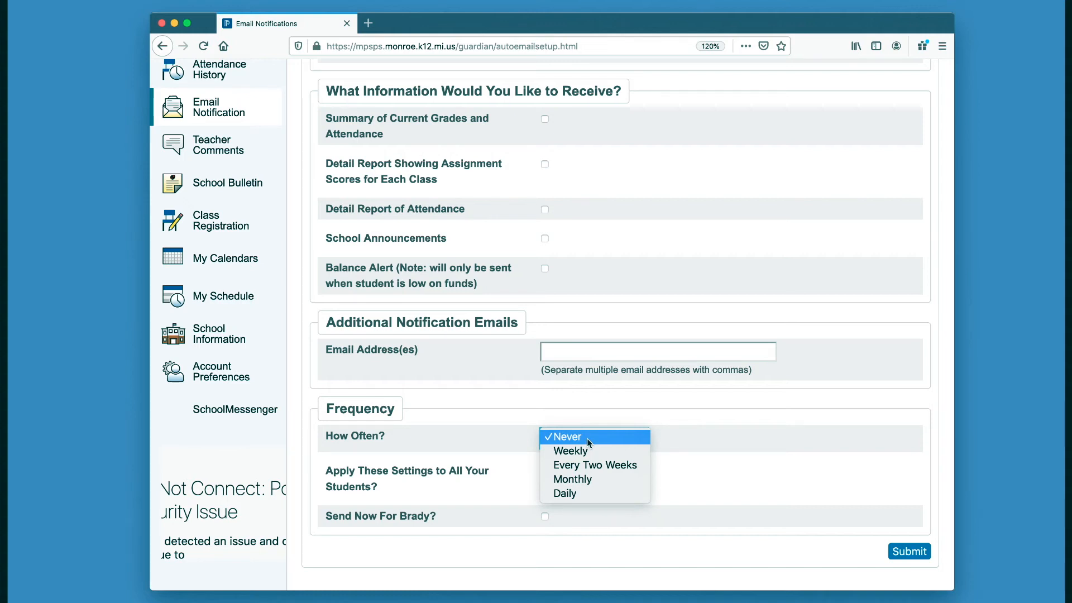
pyautogui.moveTo(570, 451)
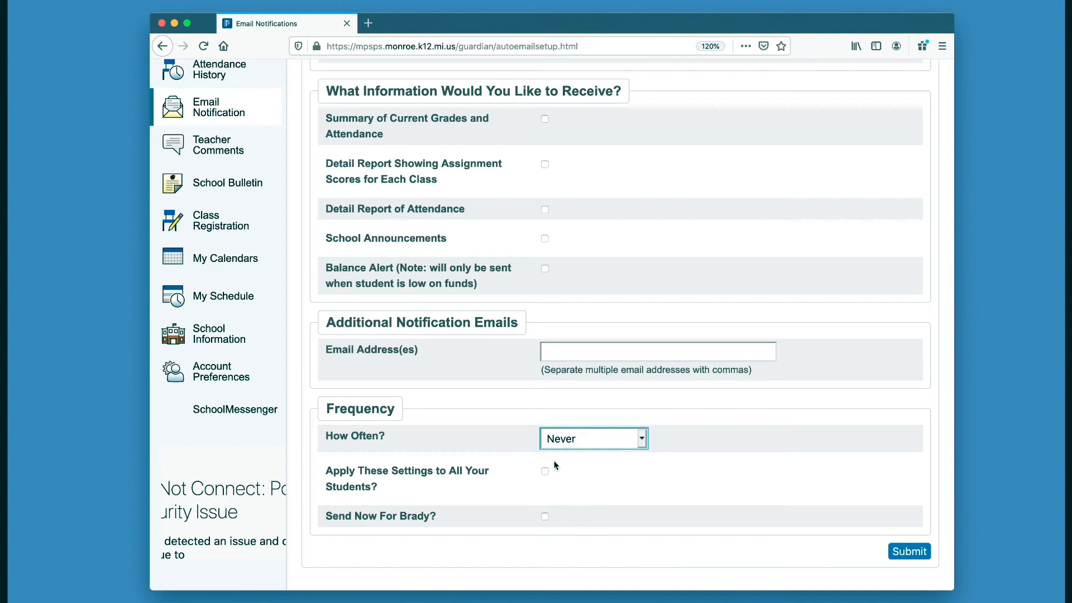
pyautogui.click(545, 472)
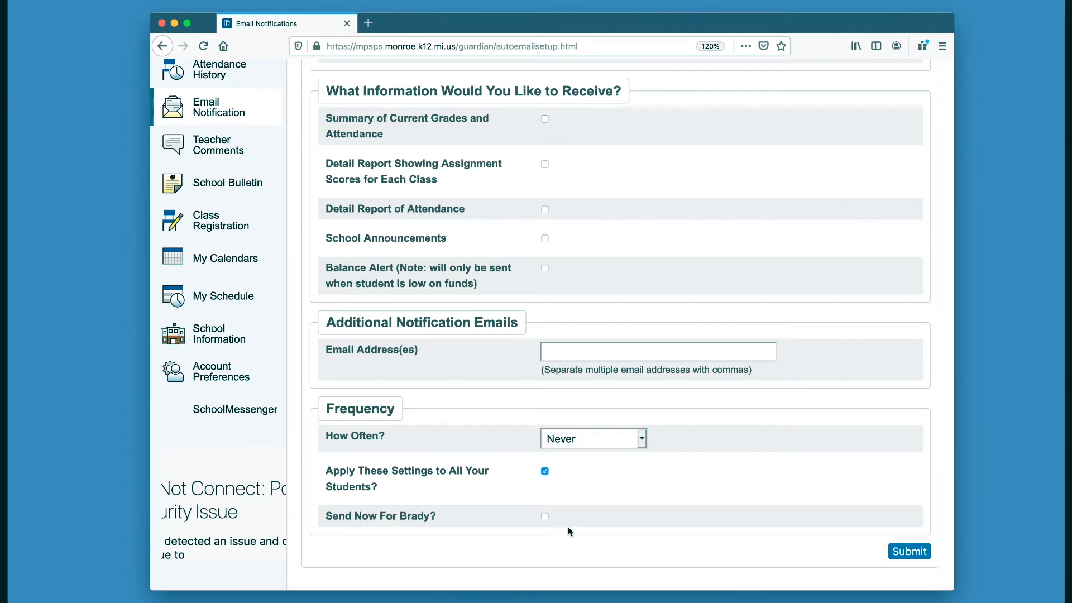
pyautogui.click(545, 516)
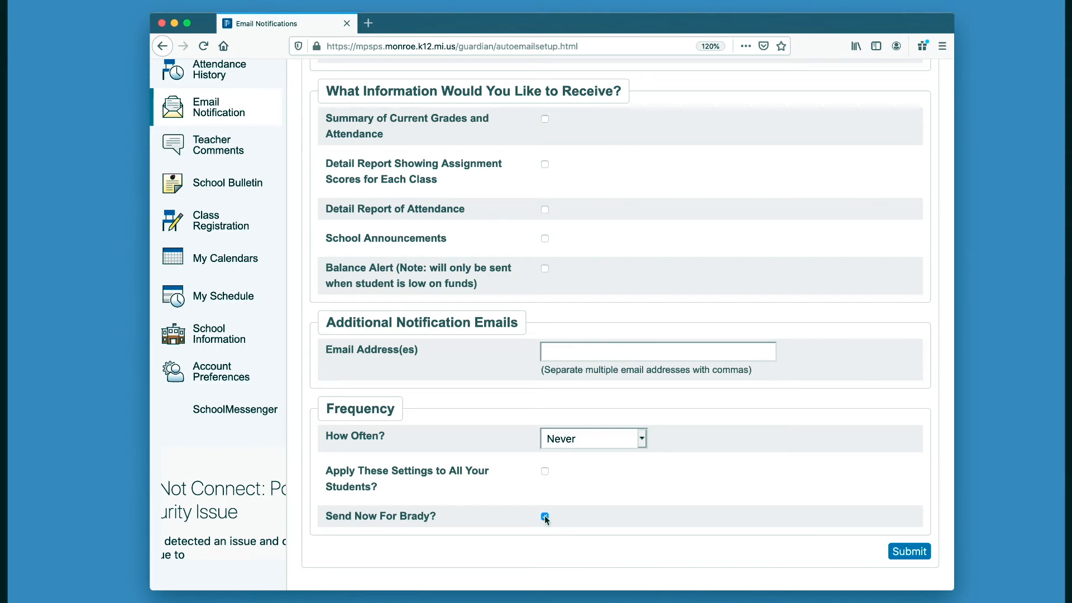
# Submit the settings with nothing selected and frequency Never, confirming Changes Saved.
pyautogui.click(545, 516)
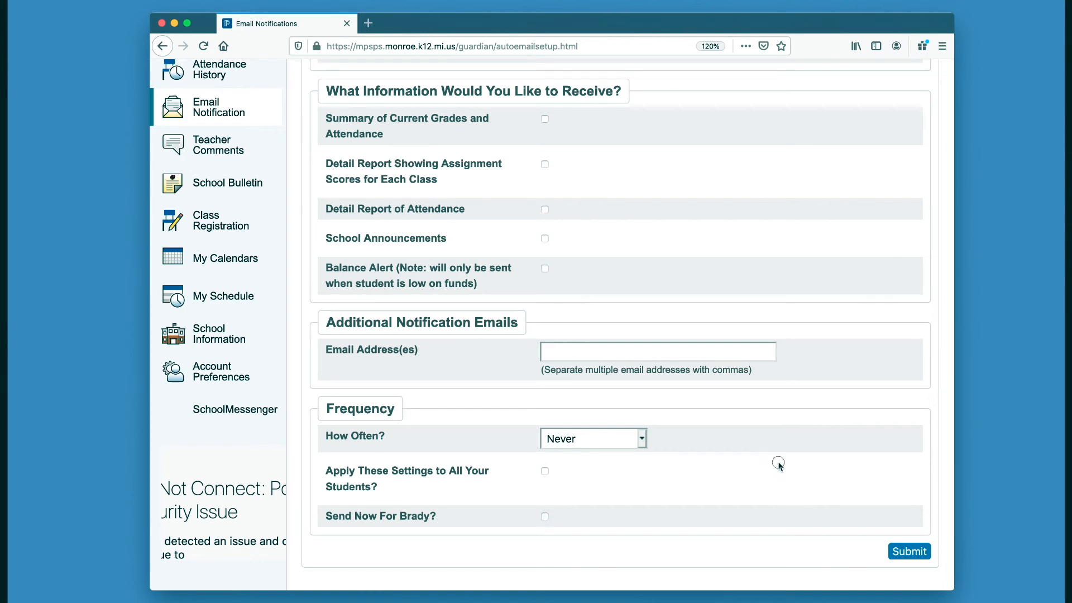
pyautogui.moveTo(909, 551)
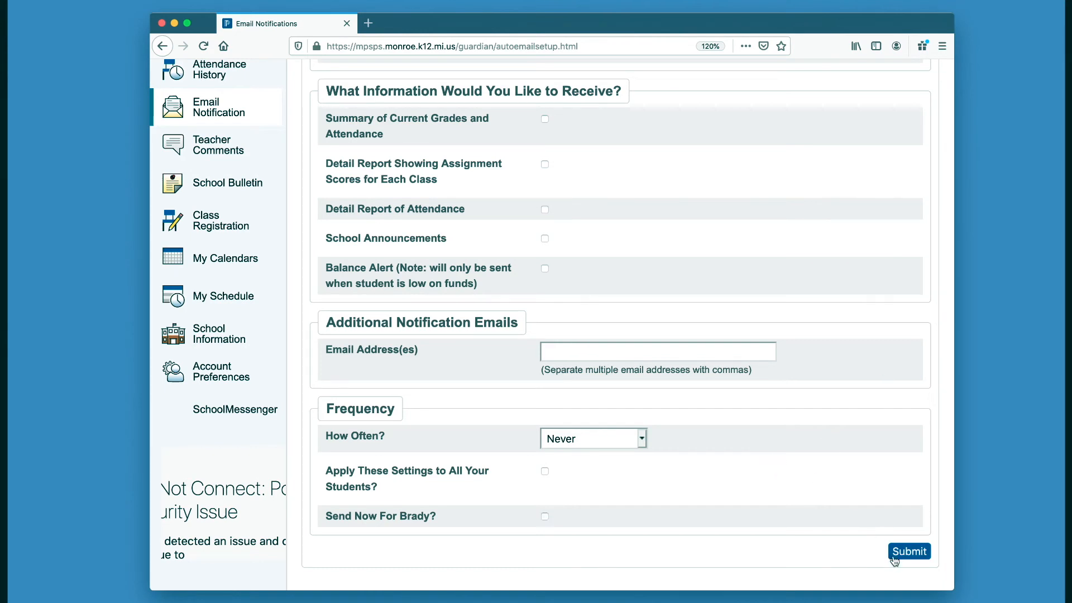
pyautogui.click(908, 552)
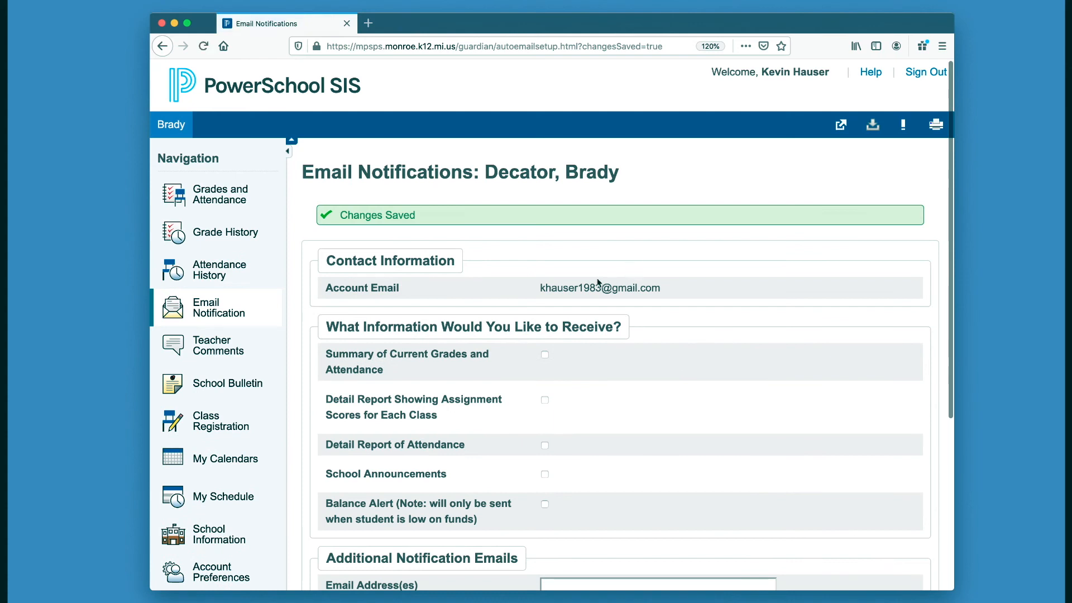
pyautogui.moveTo(540, 382)
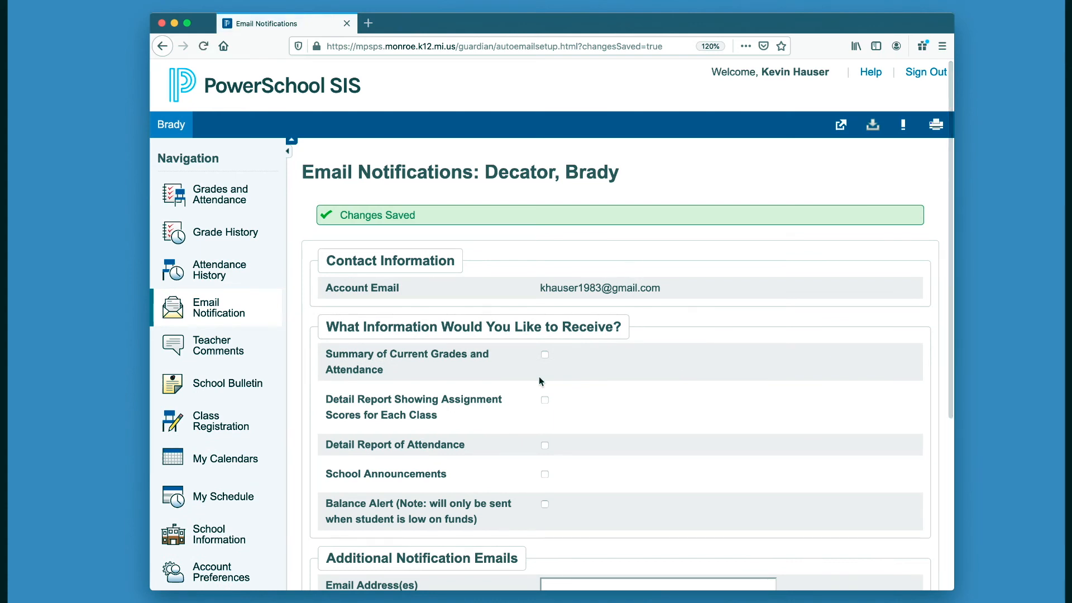
pyautogui.scroll(-3)
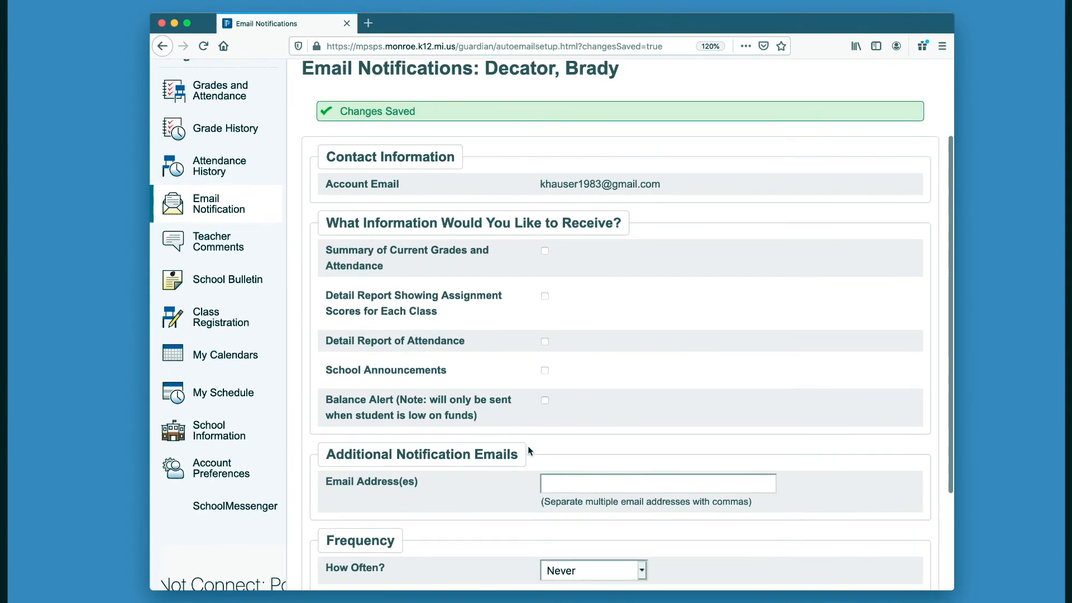
# Check Summary of Current Grades and School Announcements.
pyautogui.click(545, 250)
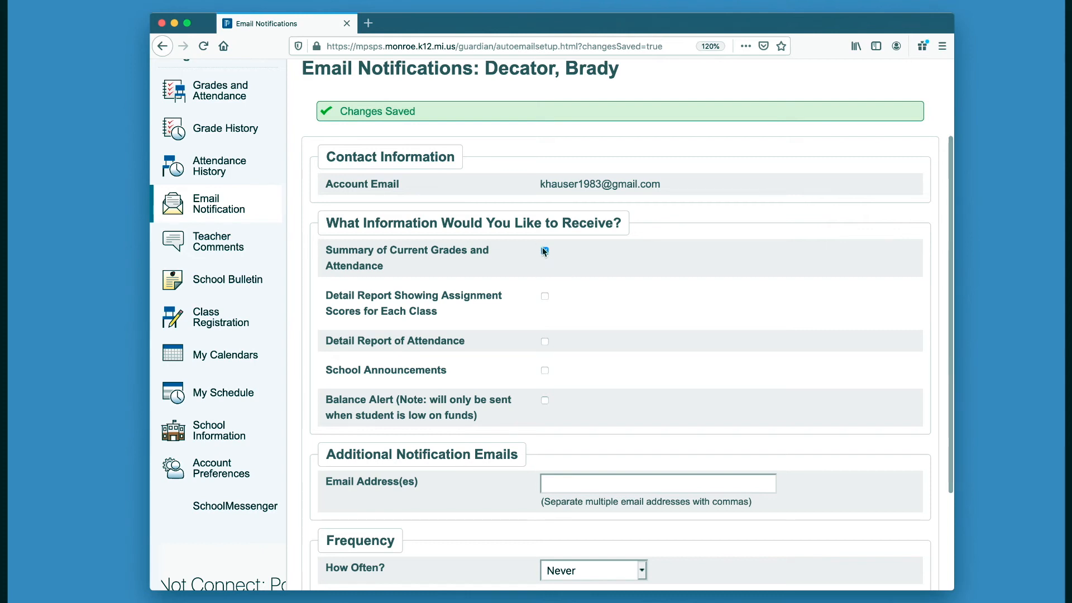
pyautogui.click(545, 250)
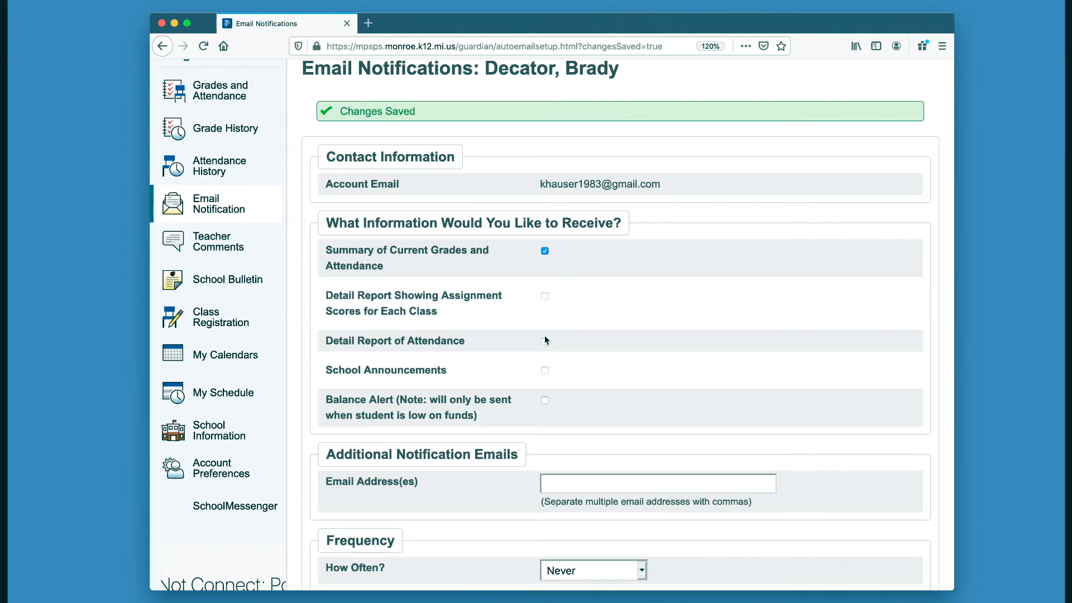
pyautogui.click(545, 369)
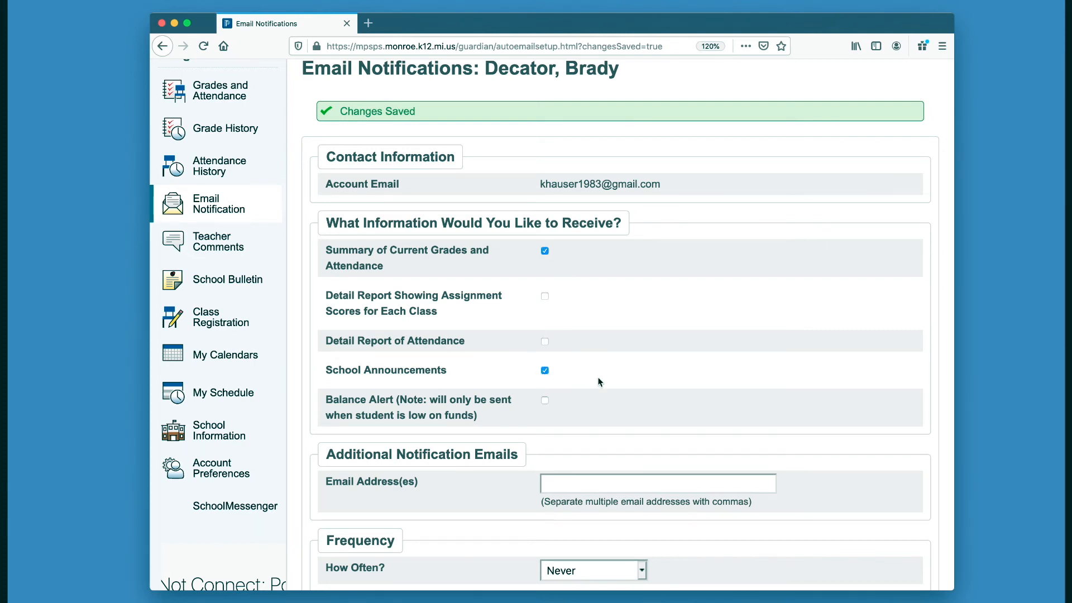
# Set How Often to Monthly and apply the settings to all students.
pyautogui.click(593, 570)
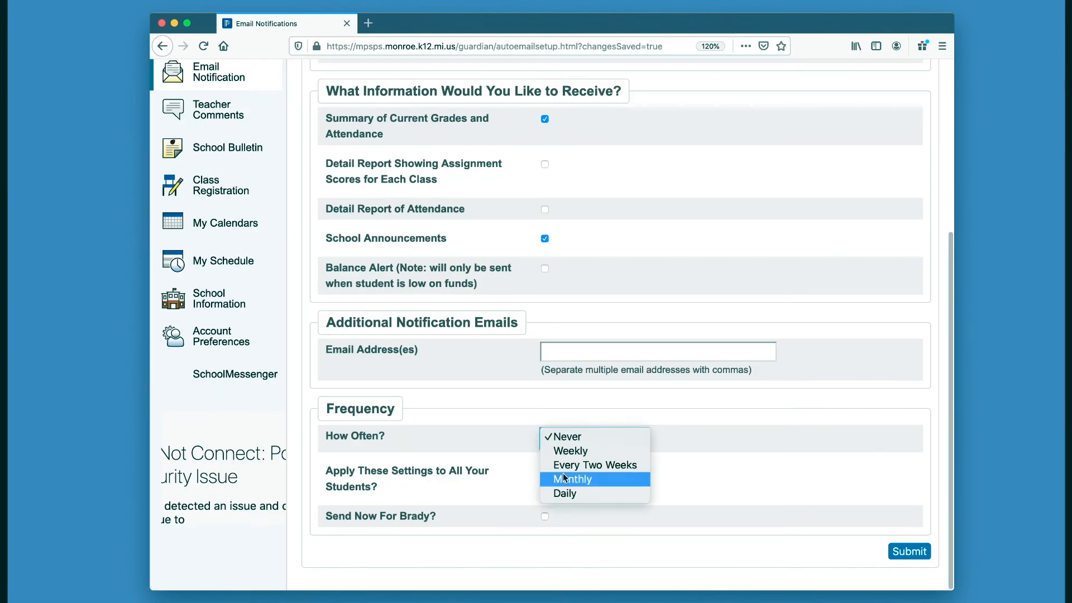
pyautogui.click(572, 478)
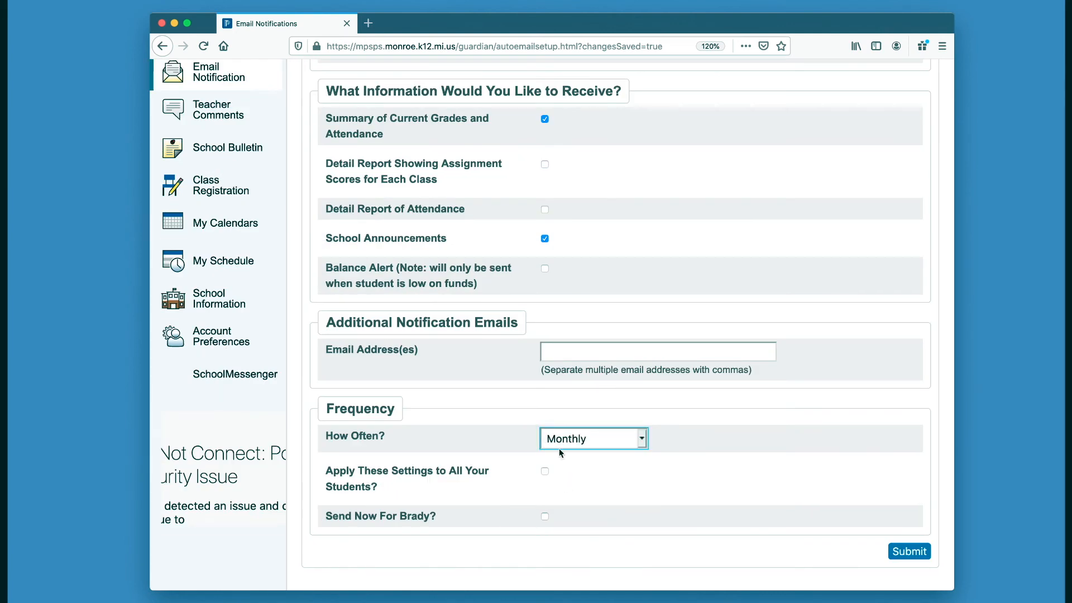
pyautogui.click(545, 472)
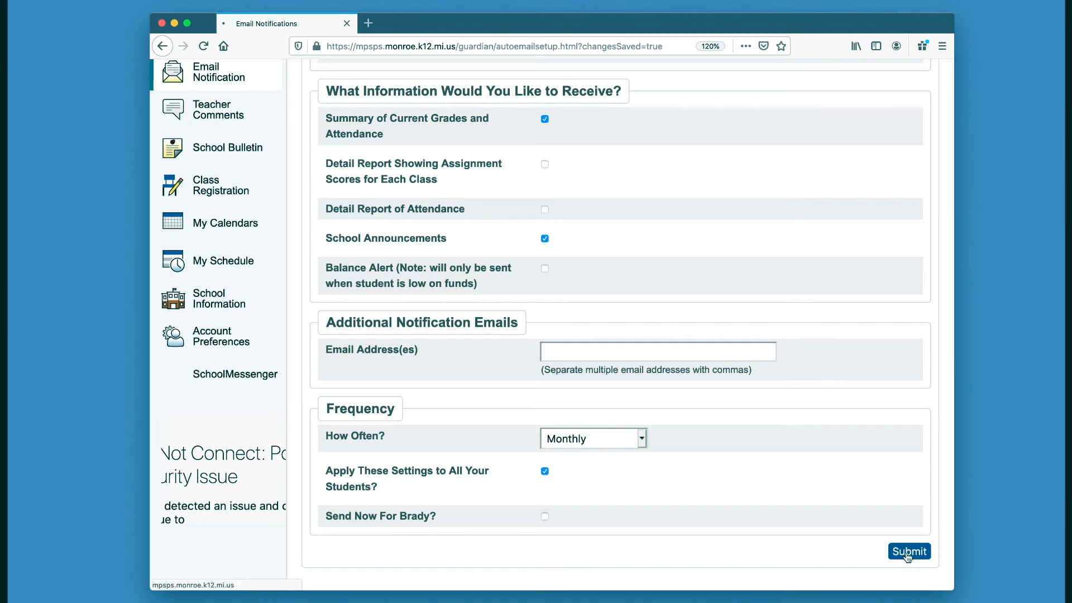
# Submit the Monthly grades summary and announcements settings and verify Changes Saved.
pyautogui.click(909, 551)
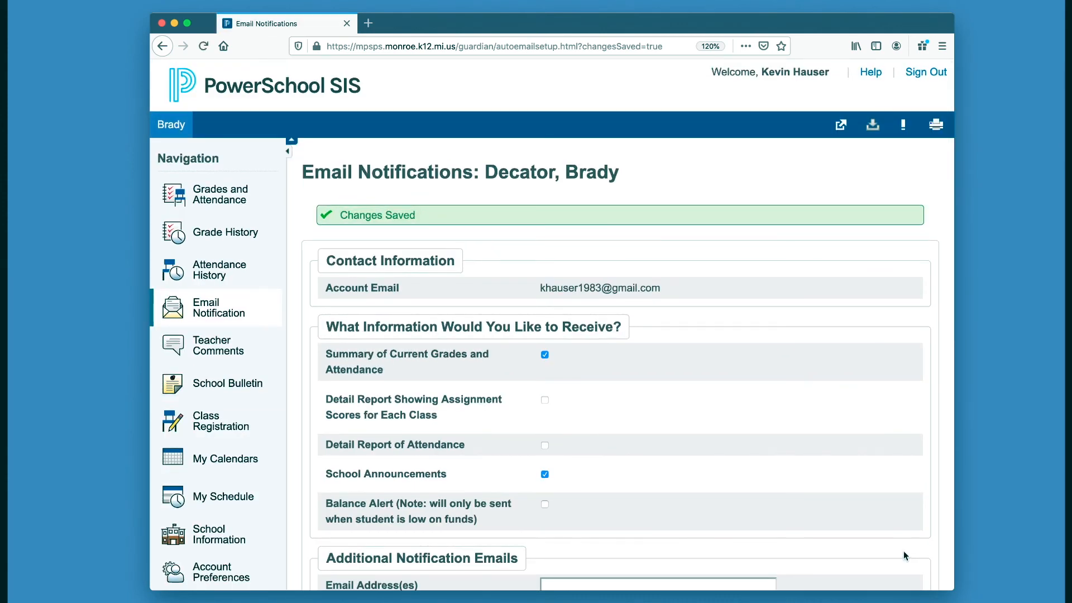
pyautogui.scroll(-3)
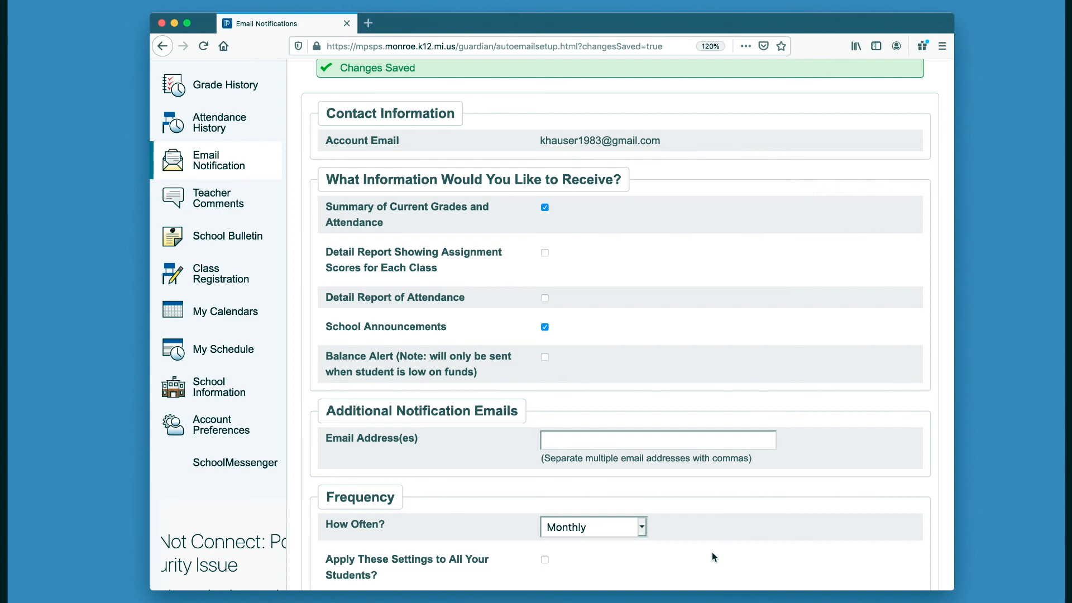
pyautogui.moveTo(679, 310)
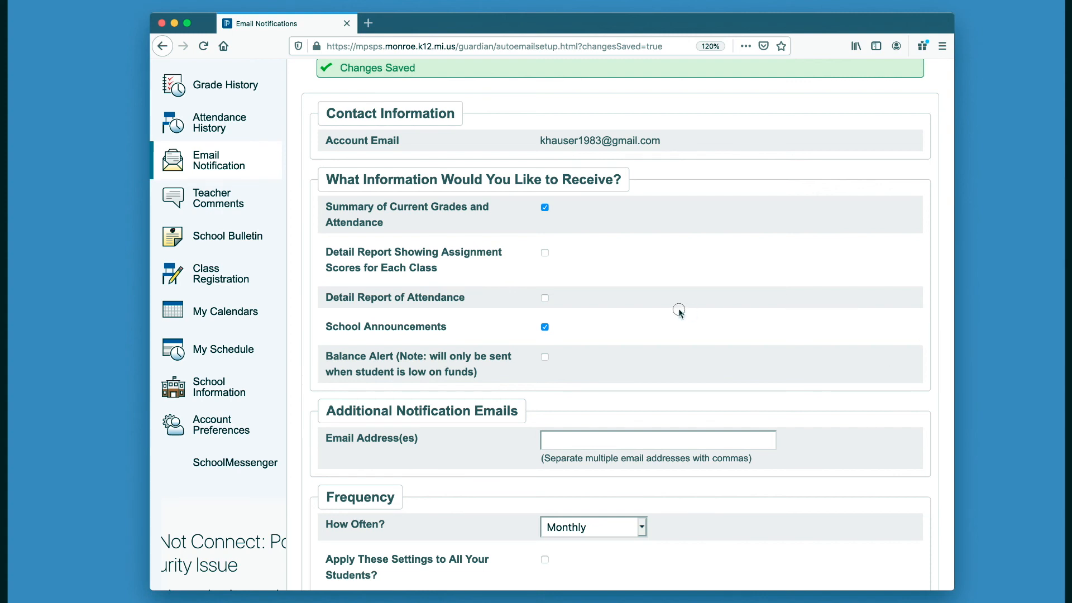
pyautogui.moveTo(694, 439)
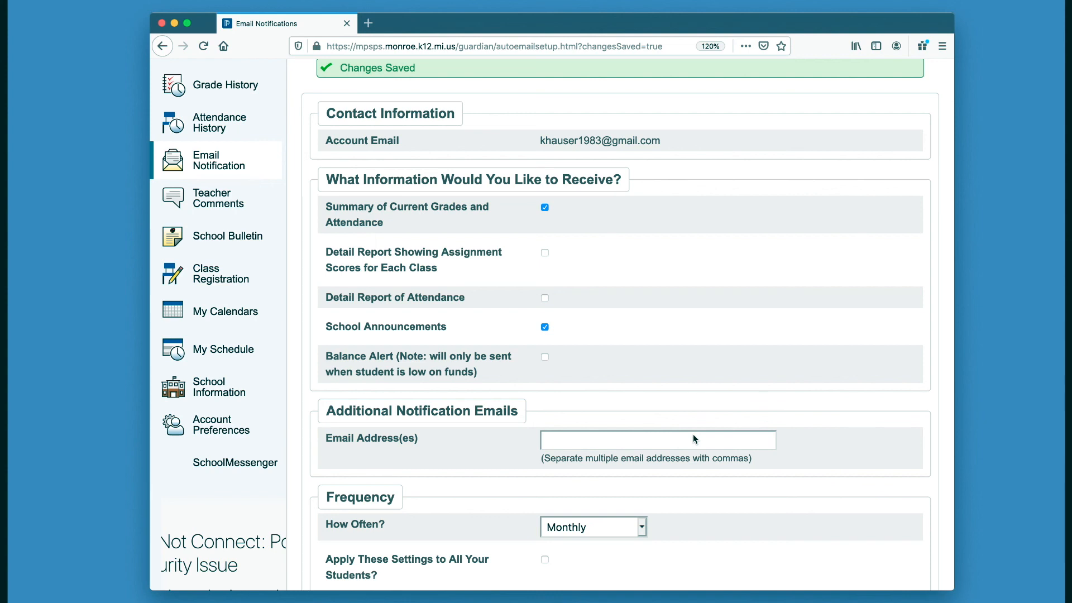